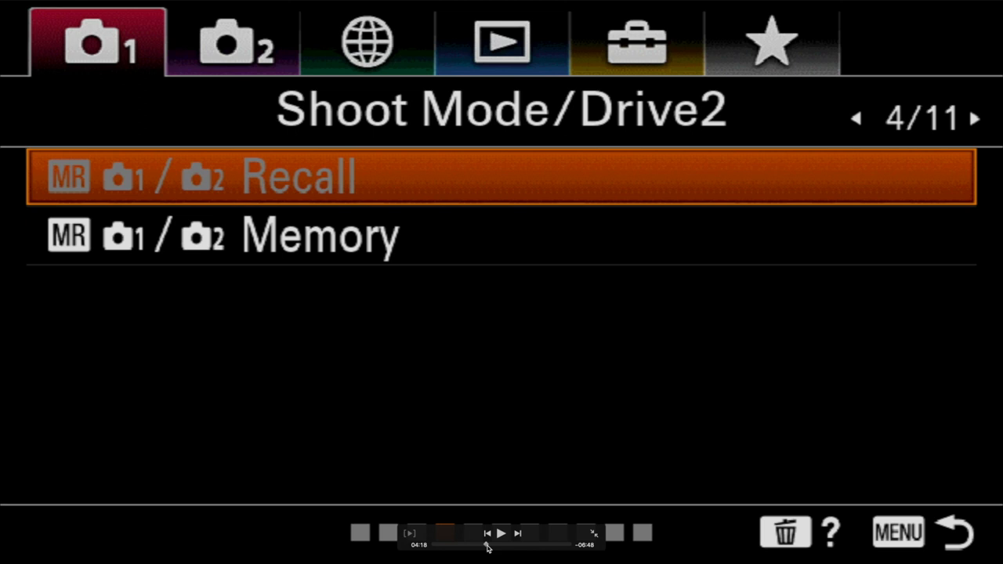
# Move from 1/2 Recall to 1/2 Memory and enter the Memory screen
pyautogui.click(500, 533)
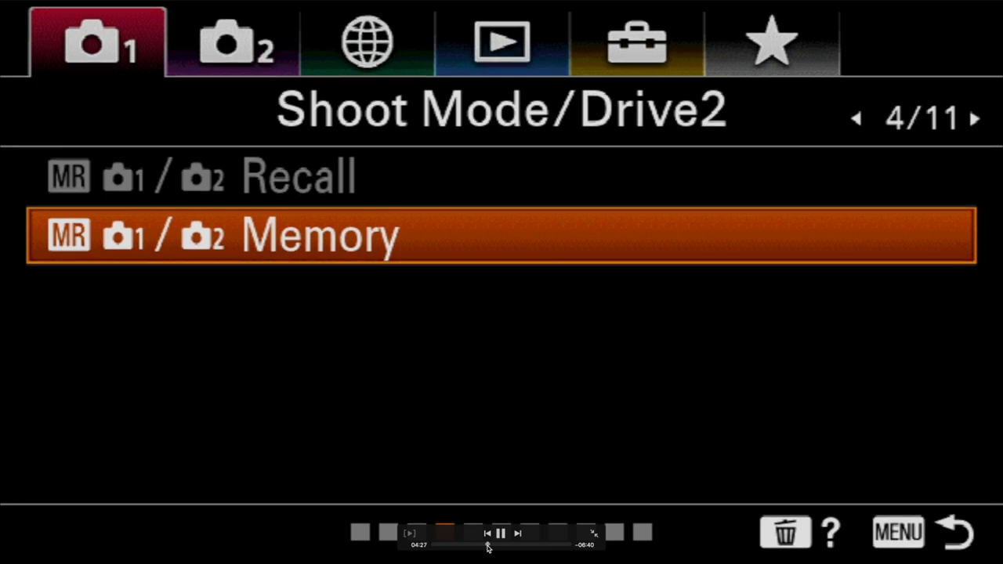
pyautogui.click(501, 235)
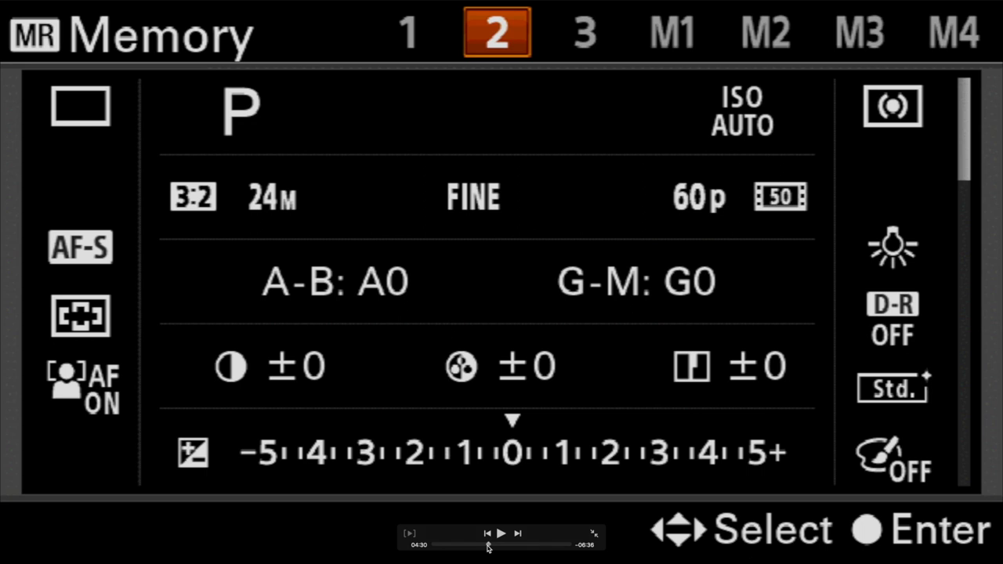
# Switch from slot 2 to slot 1 and register the current settings there
pyautogui.click(500, 534)
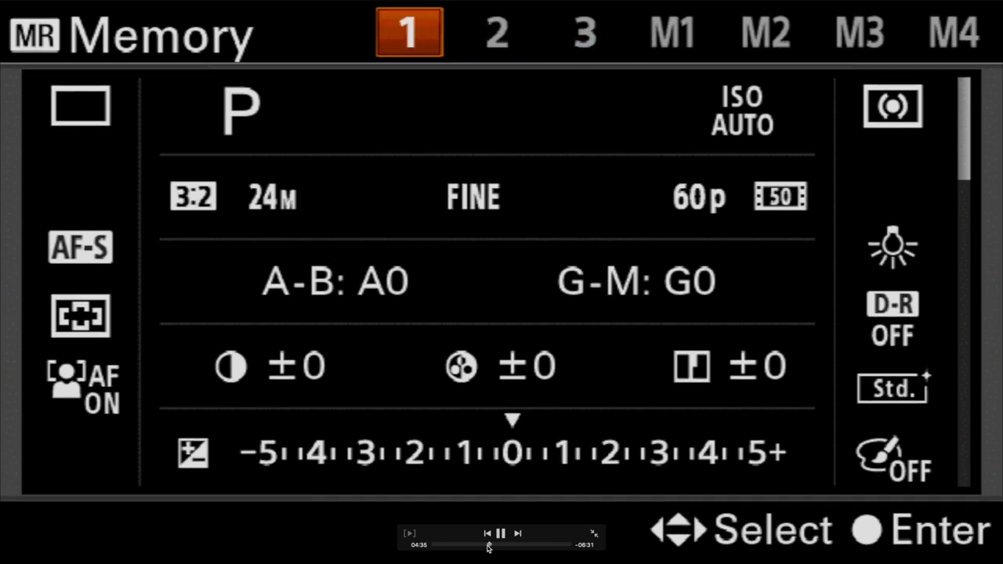
pyautogui.click(501, 534)
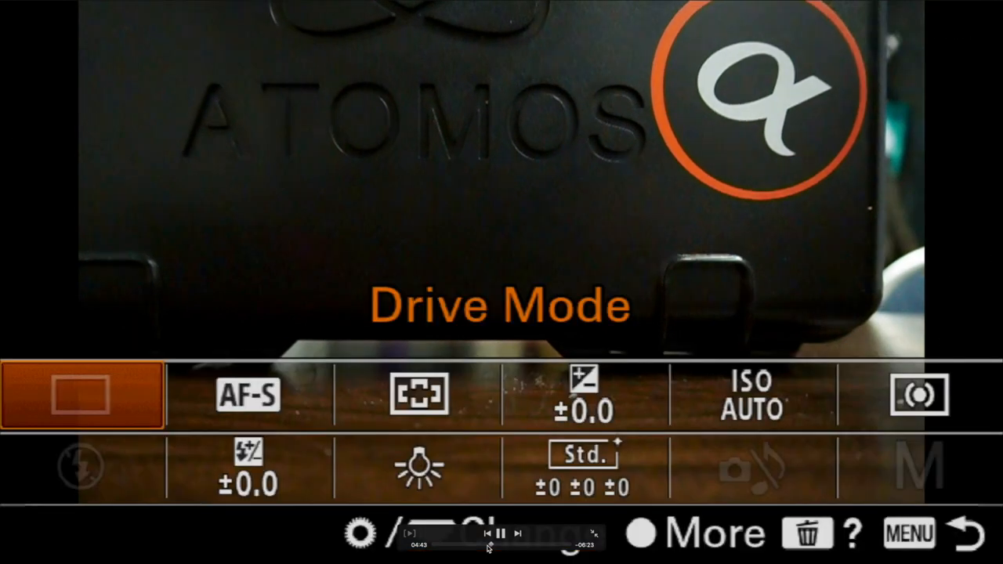
# Change Drive Mode in the Fn menu, then return to 1/2 Memory in Shoot Mode/Drive2
pyautogui.click(248, 394)
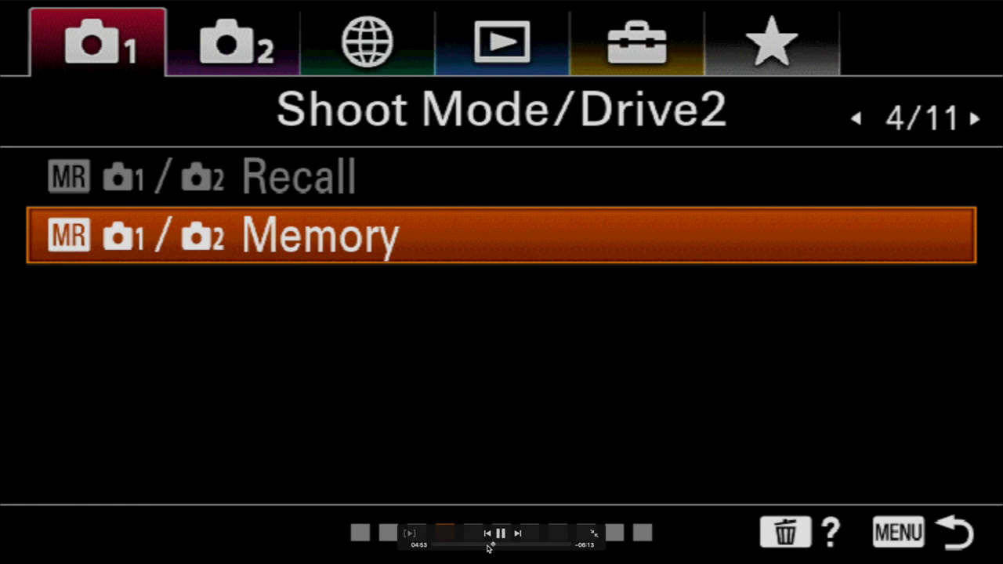
pyautogui.click(854, 117)
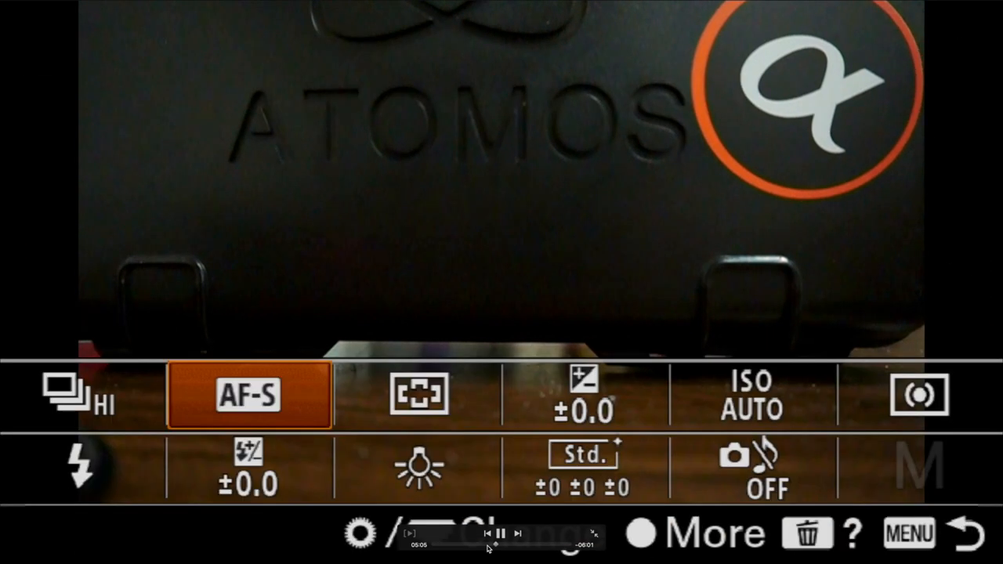
# Set Drive Mode to Continuous Shooting Hi and select Focus Mode (AF-S)
pyautogui.click(249, 394)
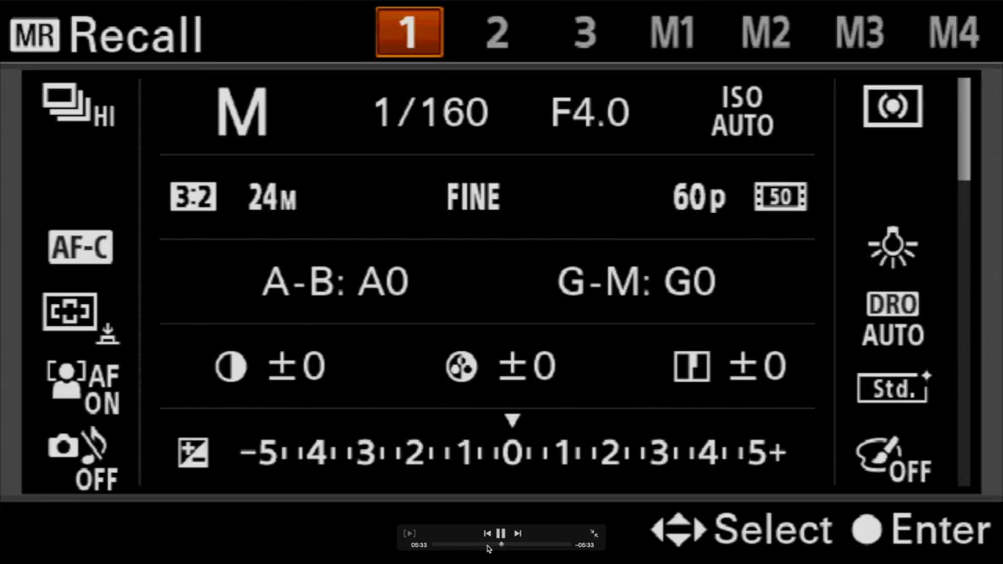
# Recall memory 1 on the MR Recall screen
pyautogui.click(584, 31)
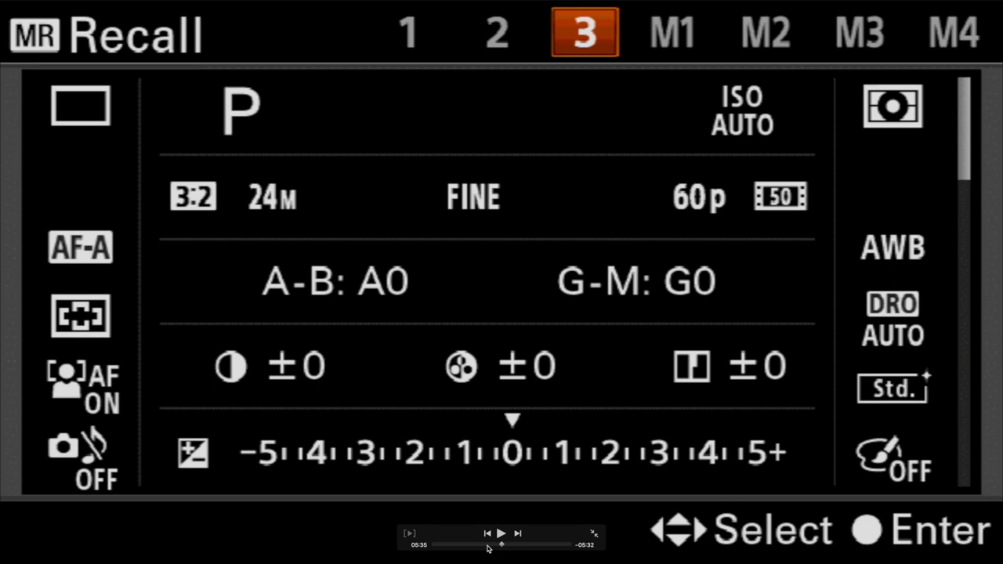
pyautogui.click(501, 534)
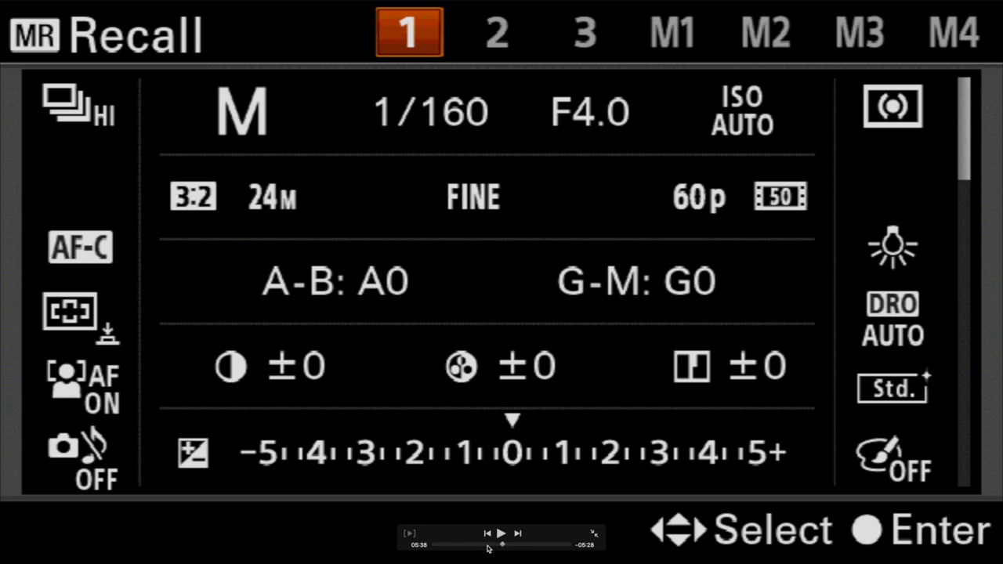
pyautogui.click(501, 533)
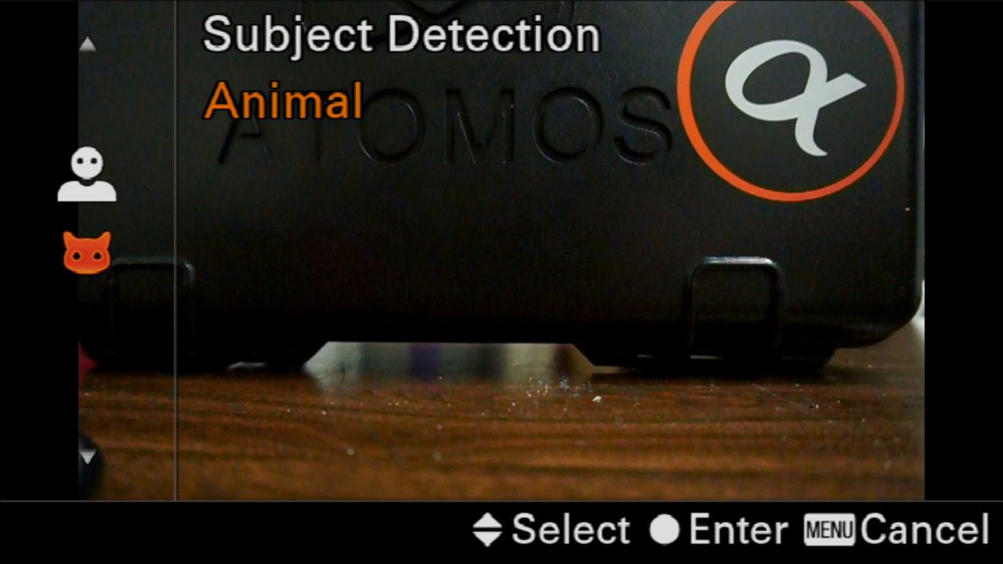
# Choose Animal for Subject Detection in Face/Eye AF Set
pyautogui.scroll(3)
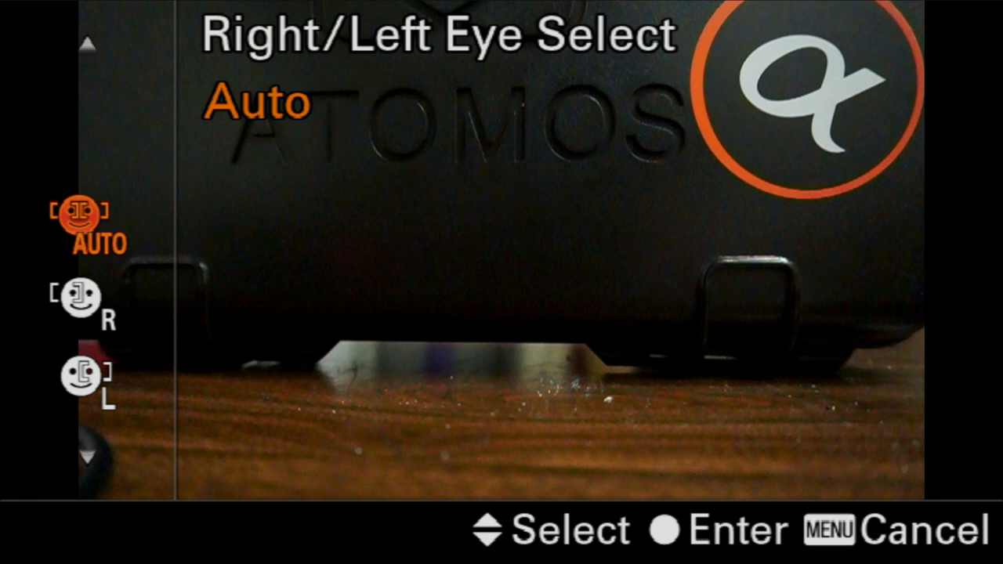
# Set Right/Left Eye Select to Auto
pyautogui.scroll(-3)
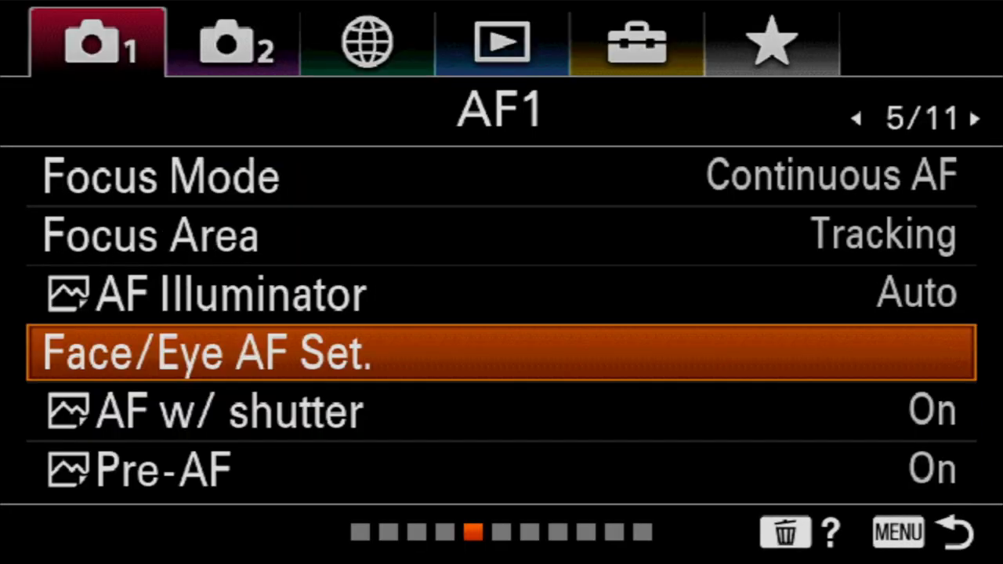
# Back out of Face/Eye AF Set. and move down the AF1 page to Pre-AF
pyautogui.scroll(-3)
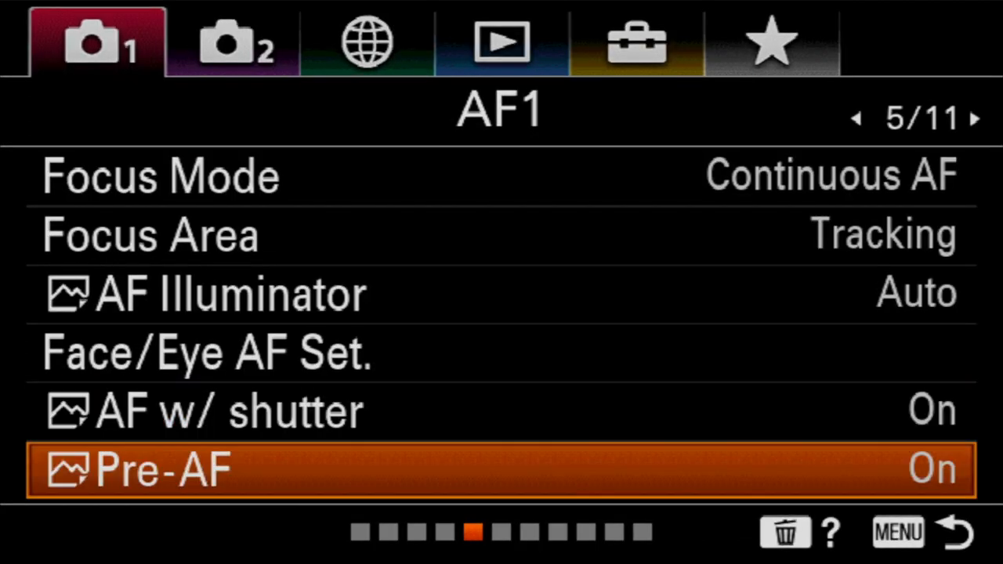
pyautogui.click(501, 469)
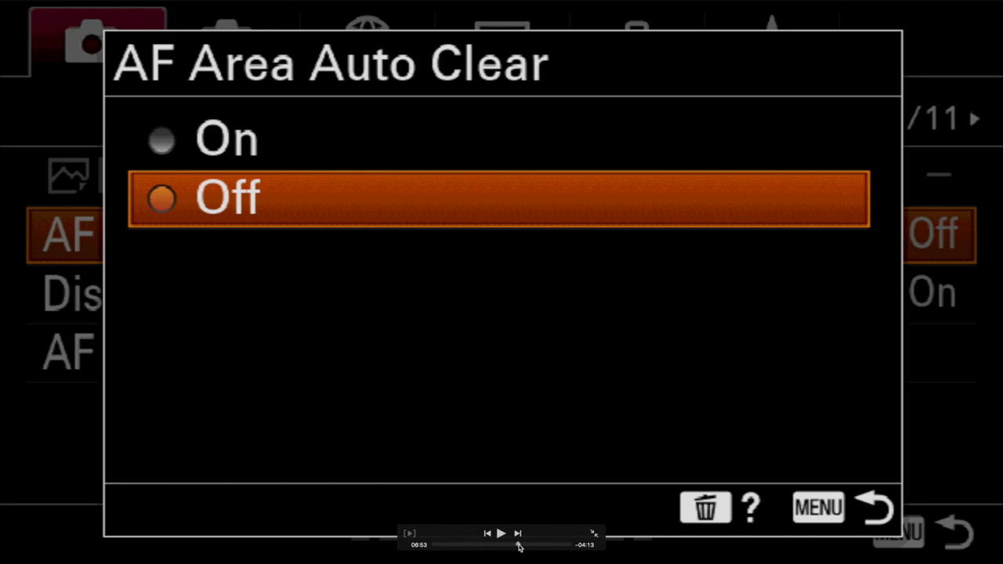
# Open AF Area Auto Clear and keep it set to Off
pyautogui.click(502, 534)
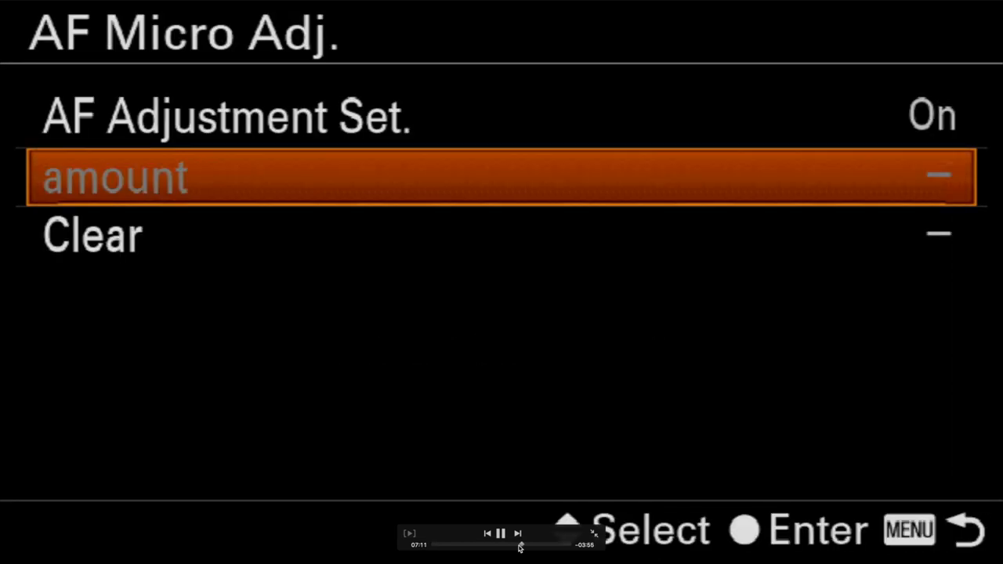
# Open AF Micro Adj. and highlight AF Adjustment Set., which reads On
pyautogui.press('Up')
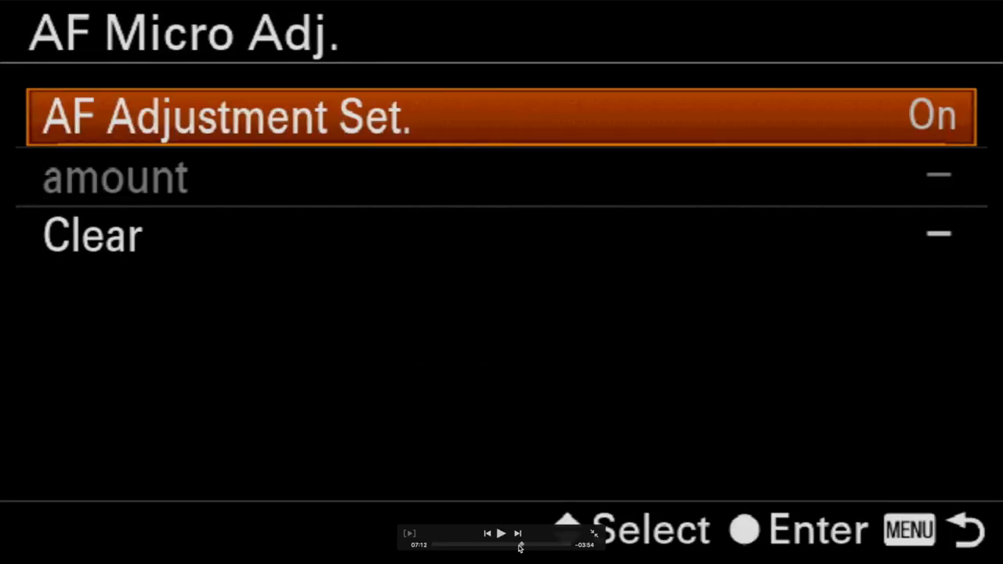